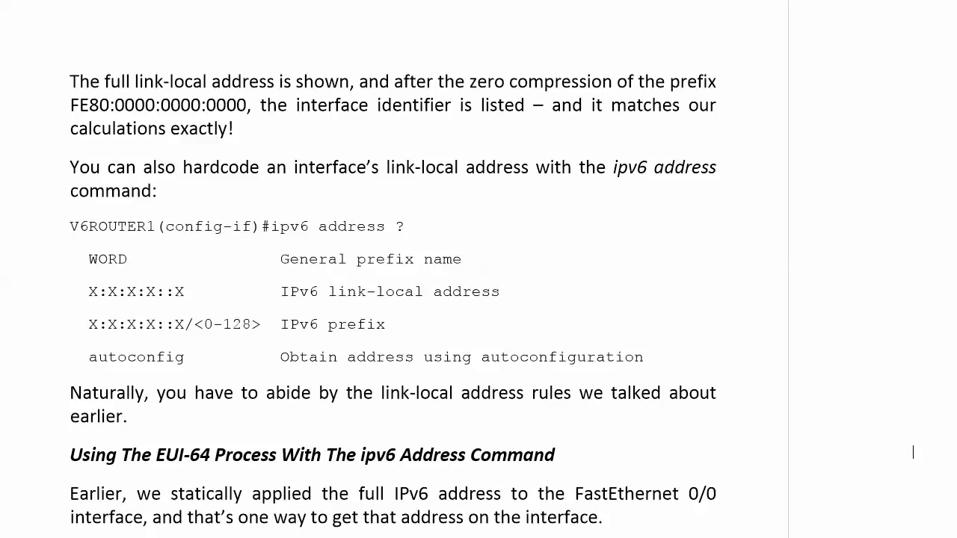
# - Scroll the Word guide down to the EUI-64 section before moving to the router console
pyautogui.scroll(-3)
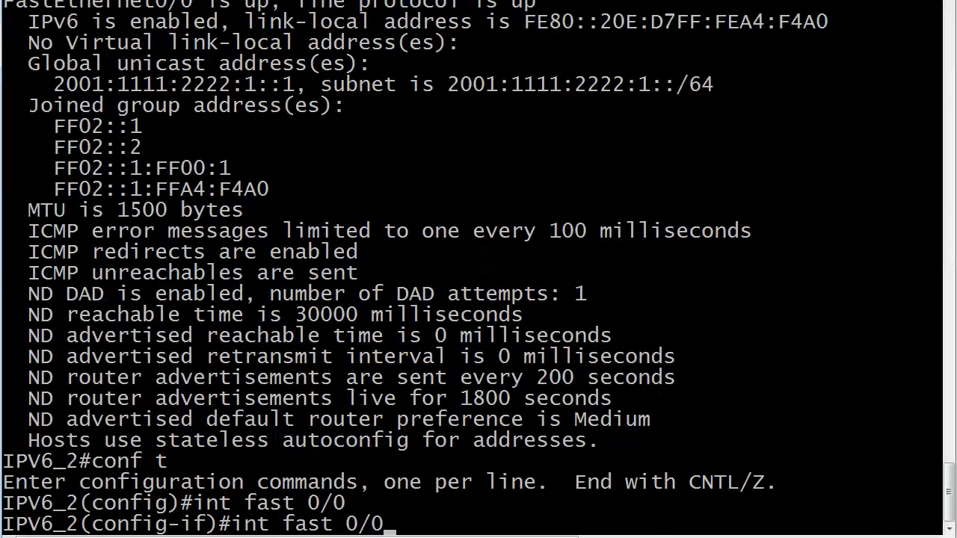
# - Remove 2001:1111:2222:1::1/64 from Fa0/0, verify with show ipv6 int fast 0/0, re-enter conf t
pyautogui.write('ipv6 address 2001:1111:2222:1::1/64')
pyautogui.write('show ip')
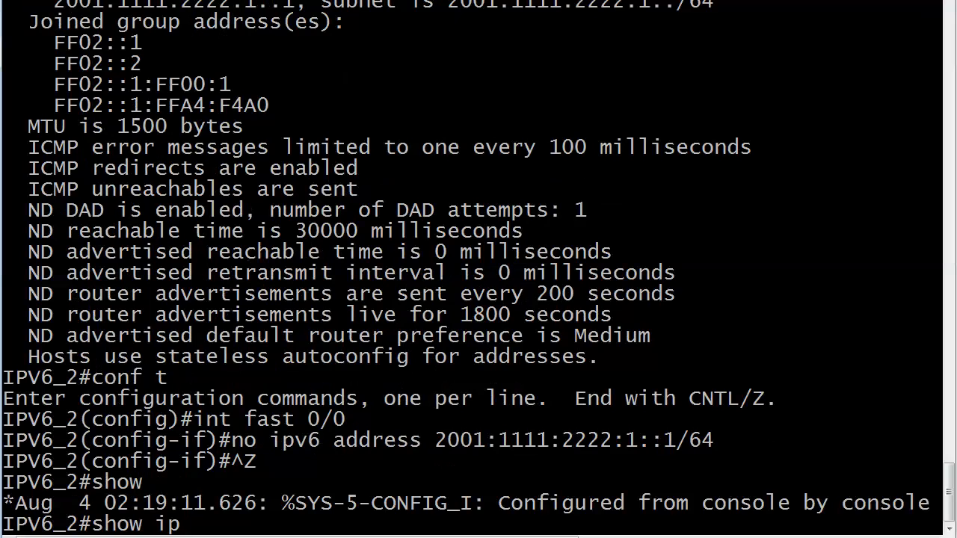
pyautogui.write('v6 int fast 0/0')
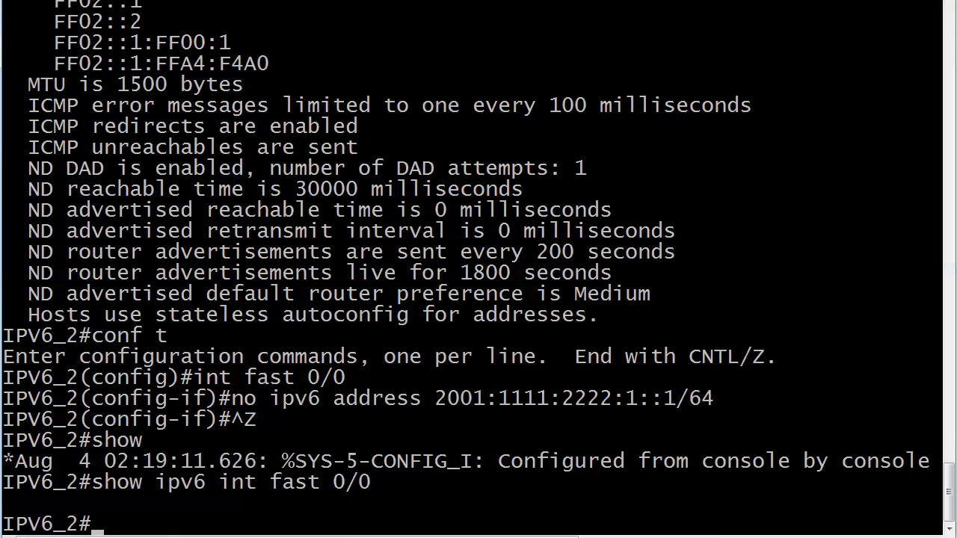
pyautogui.write('conf t')
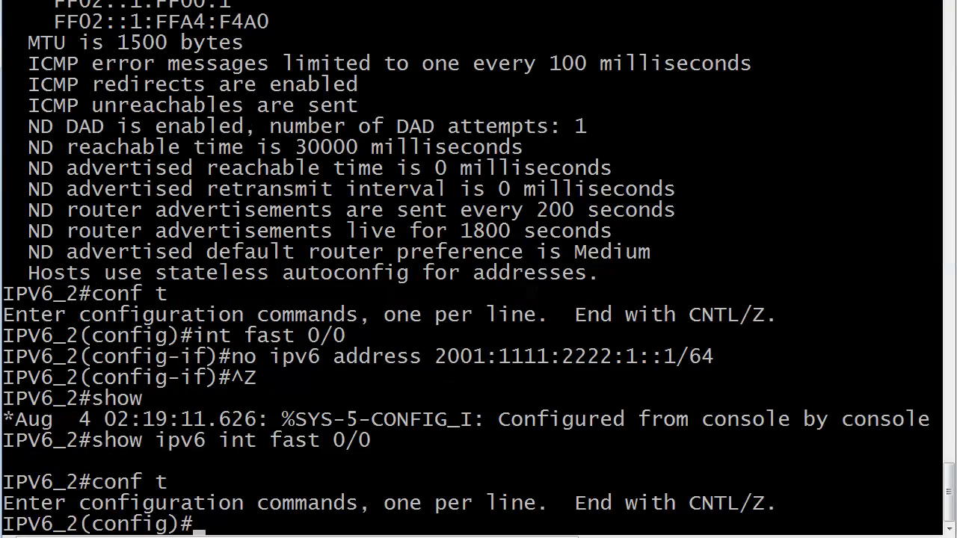
# - On int fast 0/0, query ipv6 address 2001:1111:2222:1::/64 ? to list anycast and eui-64 options
pyautogui.write('int fast 0/0')
pyautogui.write('ipv6 address')
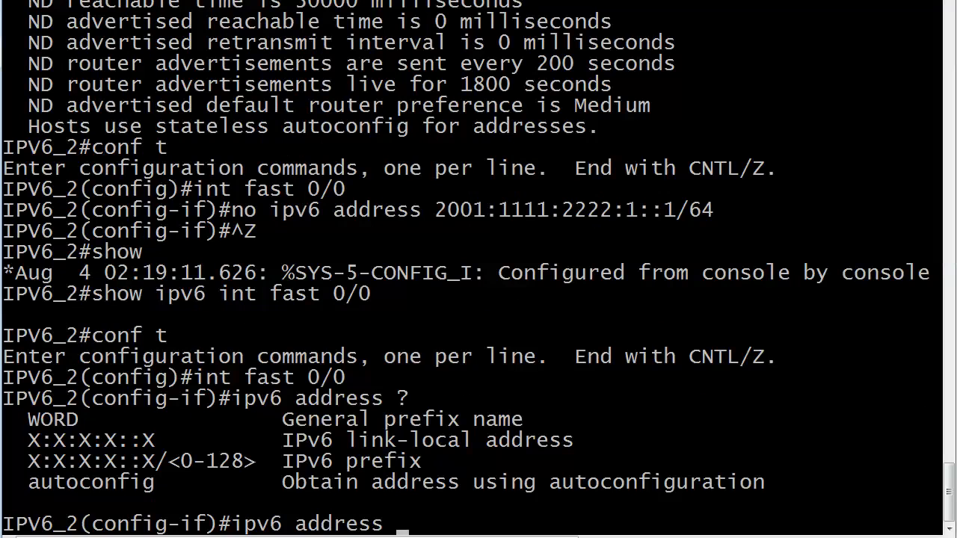
pyautogui.write('2')
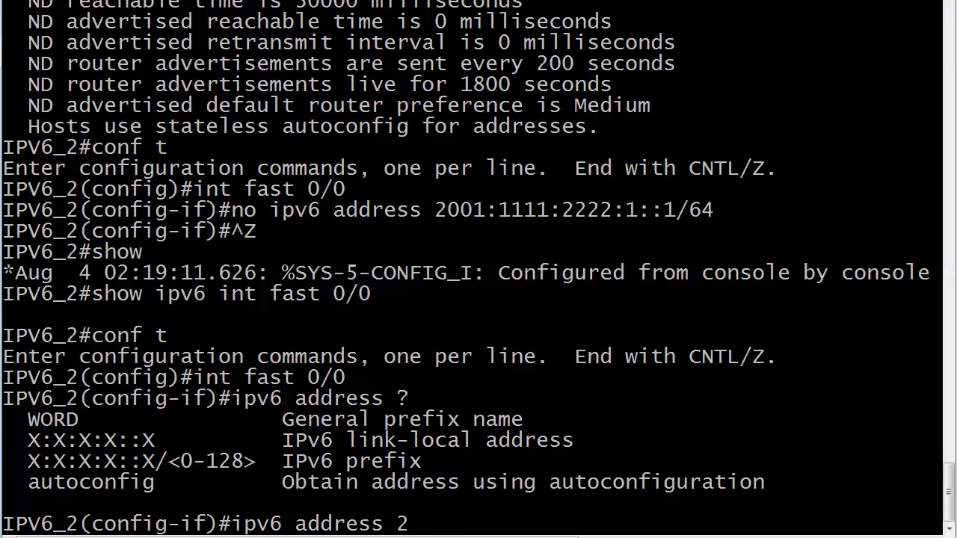
pyautogui.write('001:11')
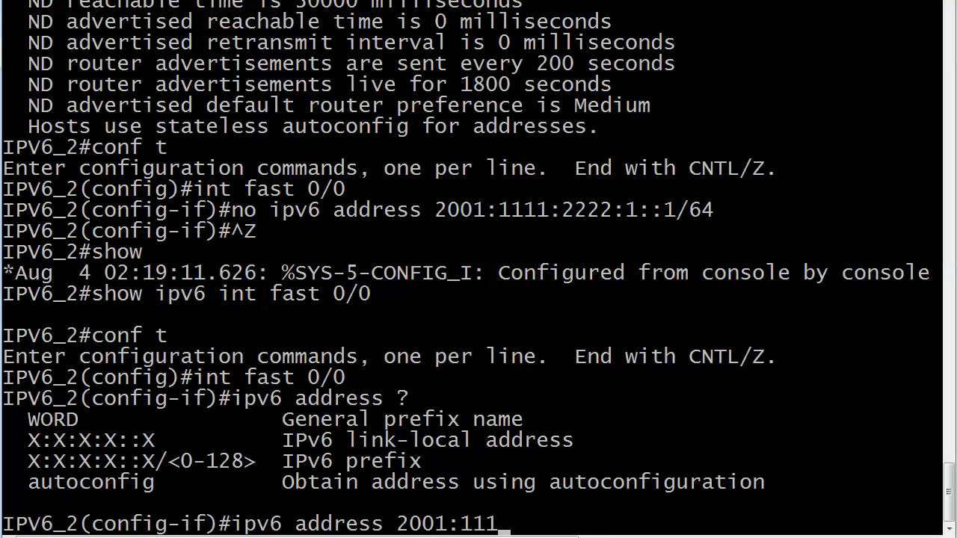
pyautogui.write('1:2222:1')
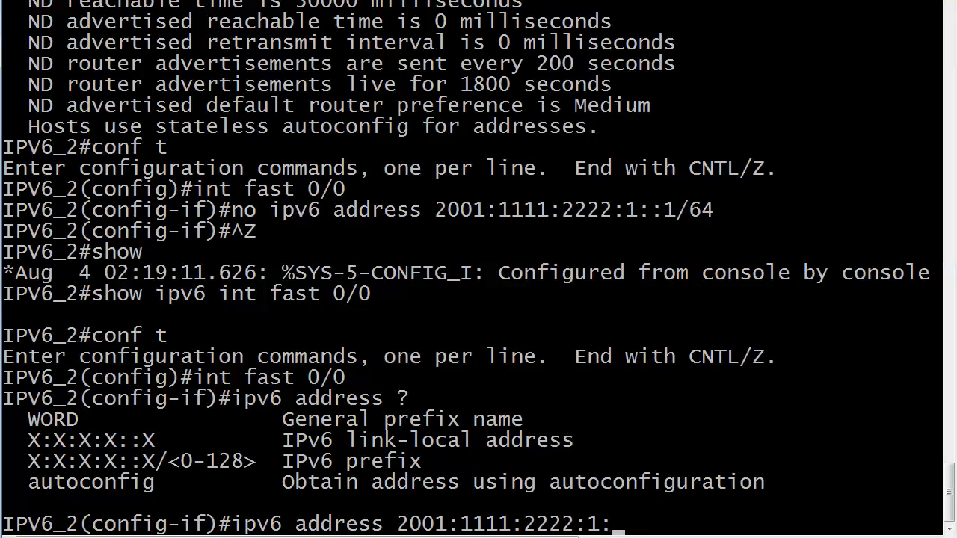
pyautogui.write(':/64')
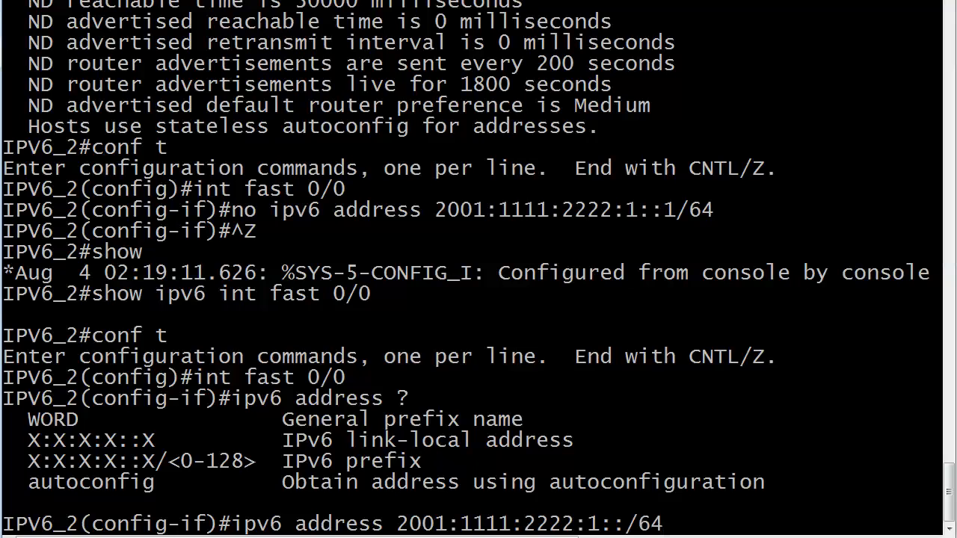
pyautogui.write('?')
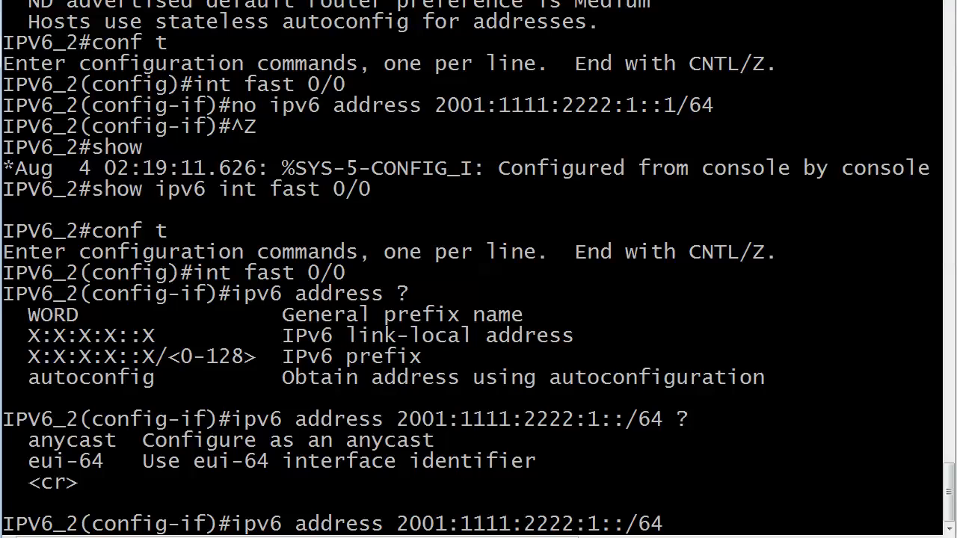
# - Apply 2001:1111:2222:1::/64 without eui-64, see the Subnet Router Anycast warning, then negate it
pyautogui.press('Return')
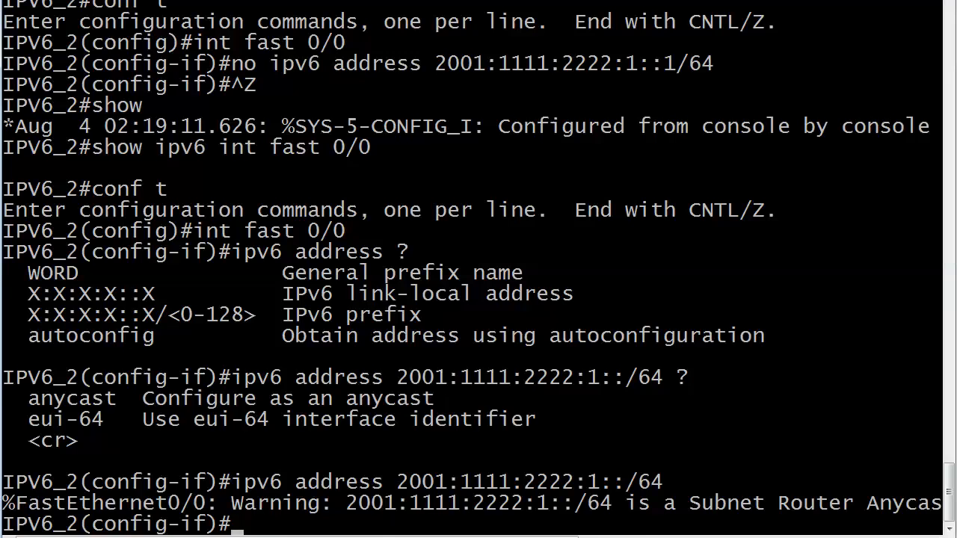
pyautogui.write('ipv6 address 2001:1111:2222:1::/64')
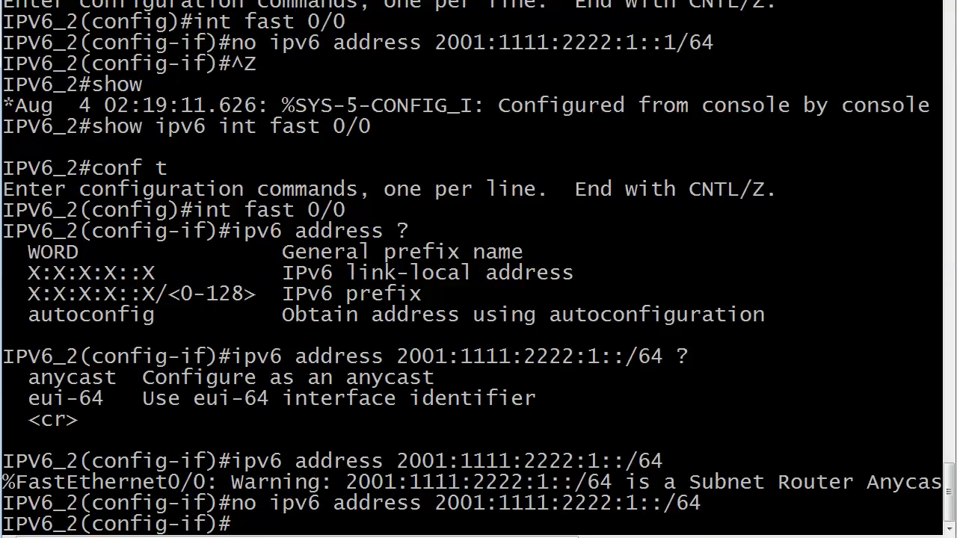
# - Assign ipv6 address 2001:1111:2222:1::/64 eui-64 to Fa0/0 and exit with Ctrl+Z
pyautogui.write('no ipv6 address 2001:1111:2222:1::/64')
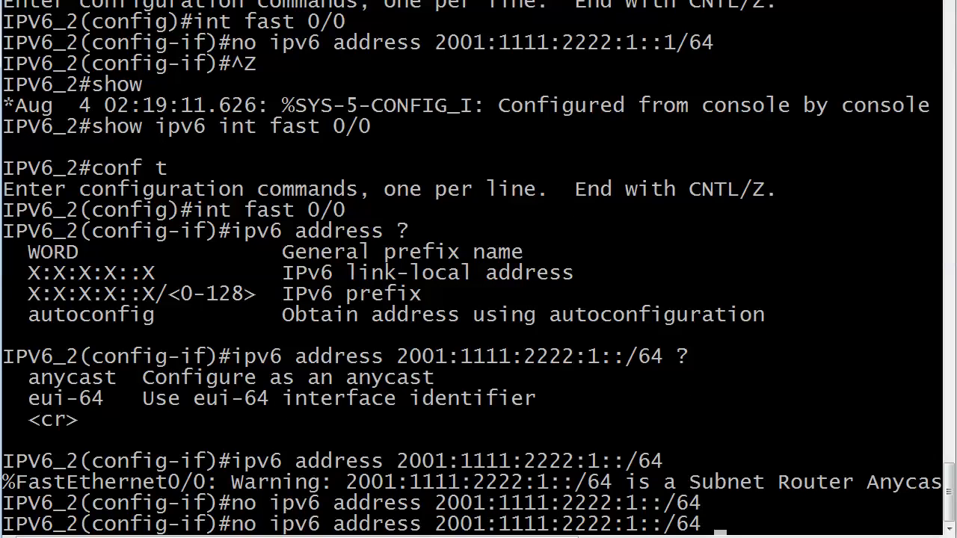
pyautogui.write('?')
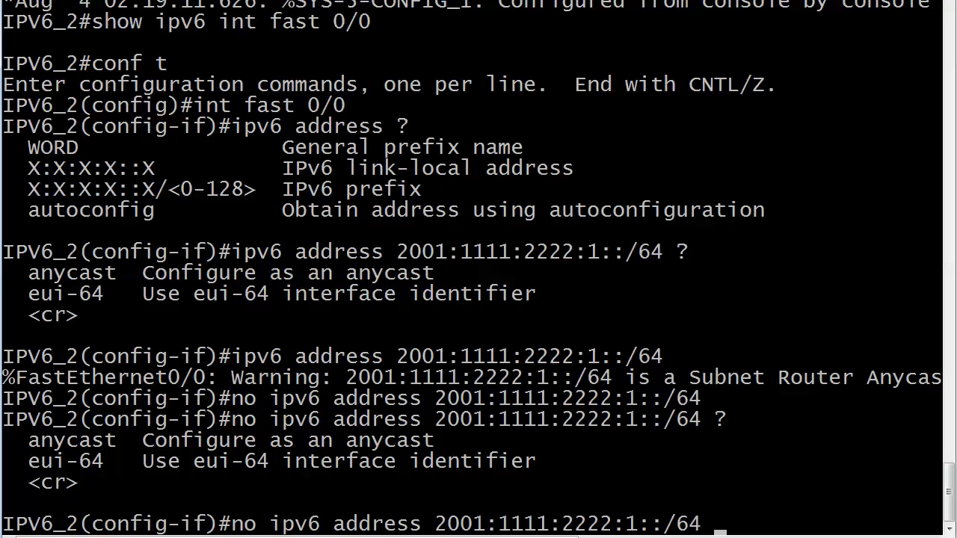
pyautogui.write('eui-64 ?')
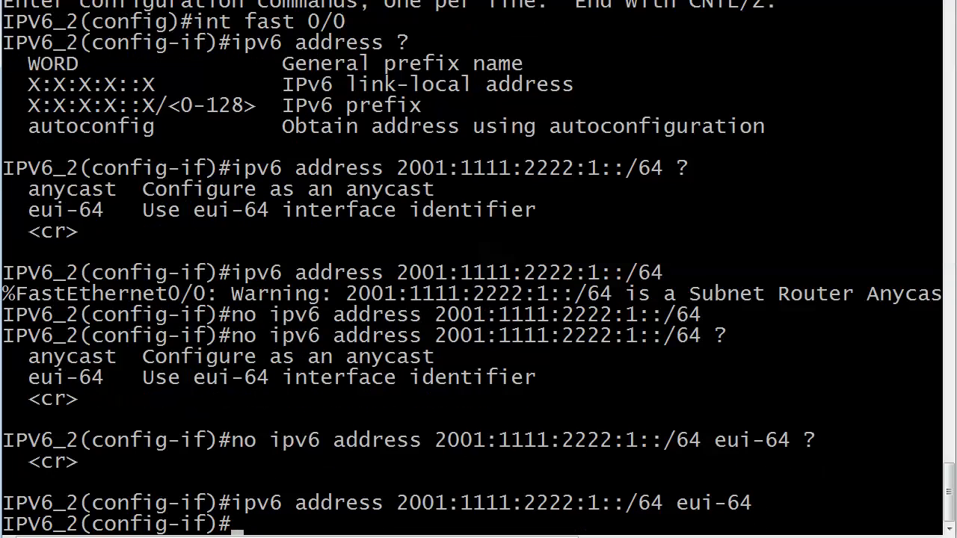
pyautogui.press('ctrl+z')
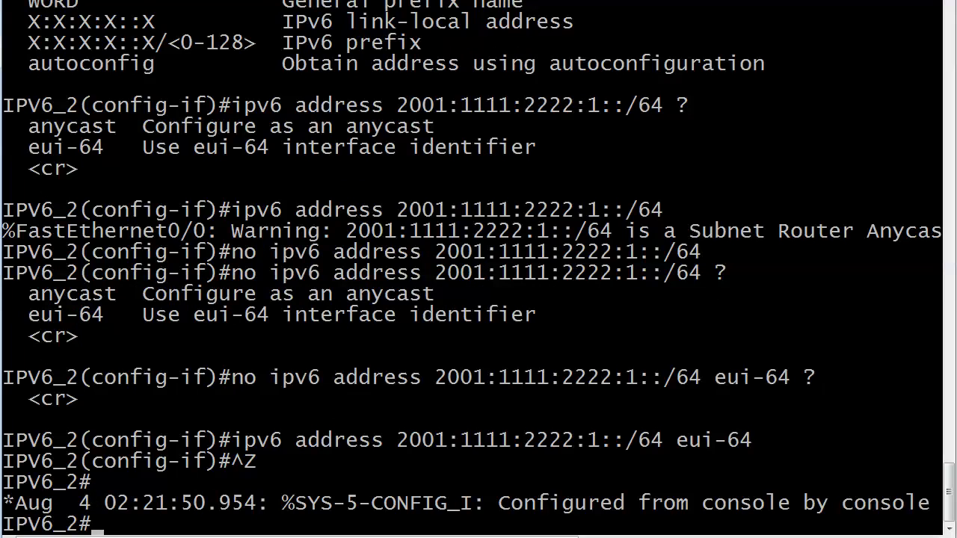
# - Verify Fa0/0 shows EUI-64 address 2001:1111:2222:1:20E:D7FF:FEA4:F4A0, then return to Word
pyautogui.write('conf t')
pyautogui.write('show ipv6 int fast 0/0')
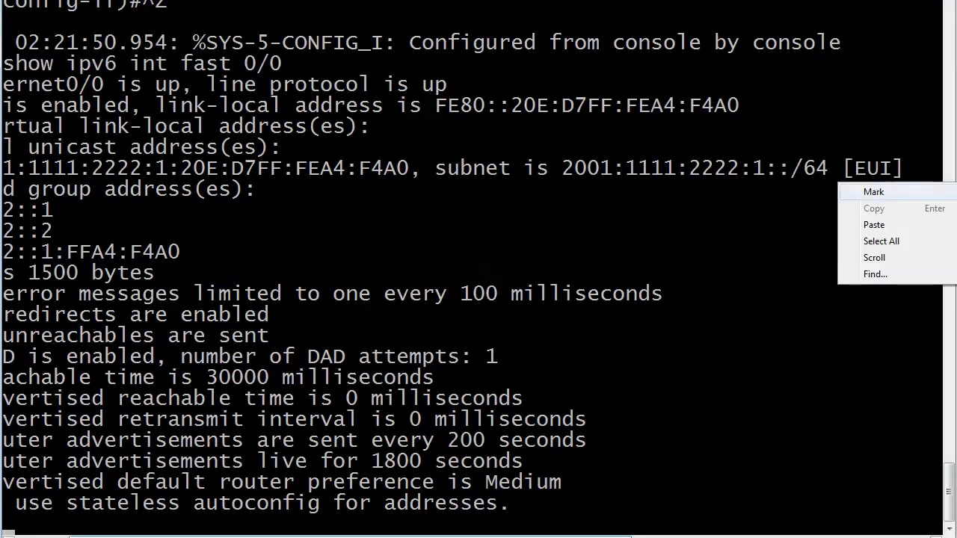
pyautogui.click(873, 192)
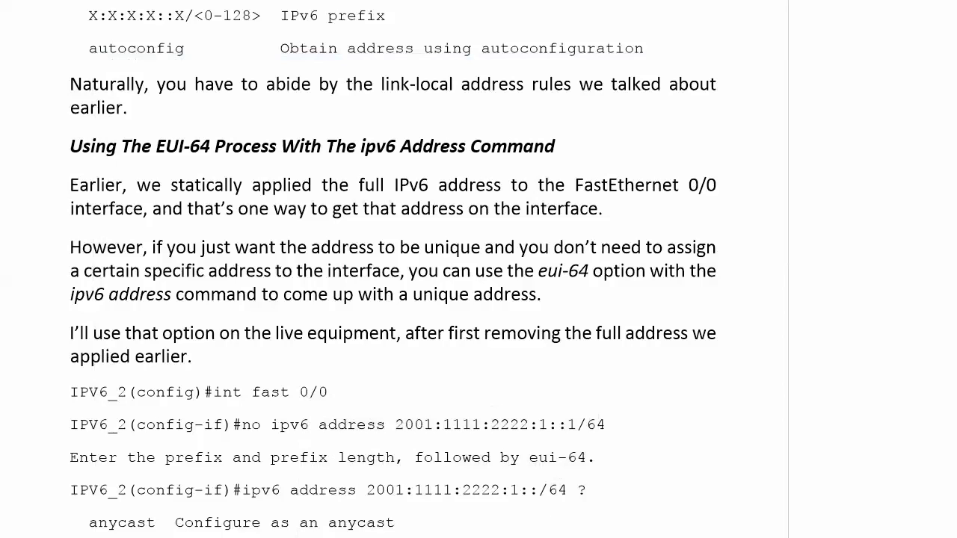
# - Scroll the Word guide past the eui-64 verification output to the Neighbor Discovery Protocol heading
pyautogui.scroll(-3)
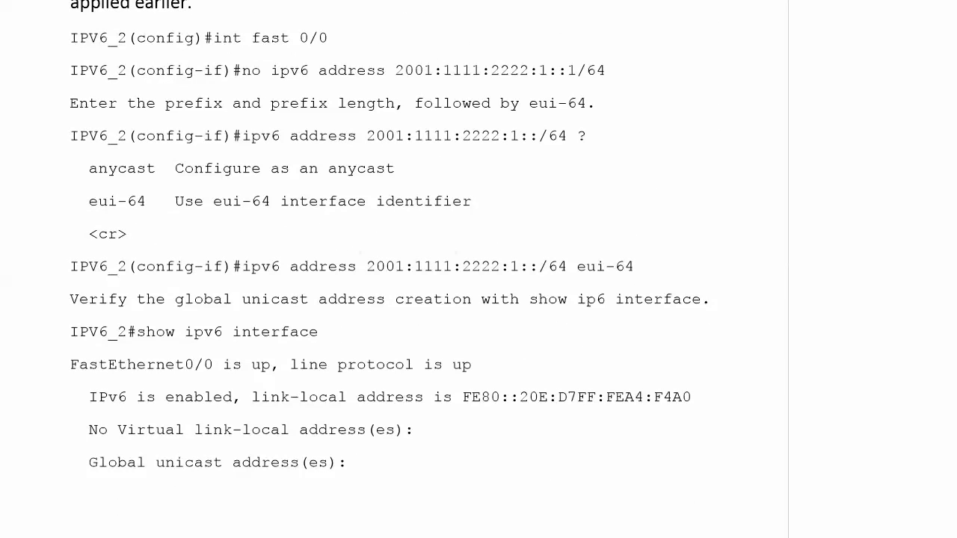
pyautogui.scroll(-3)
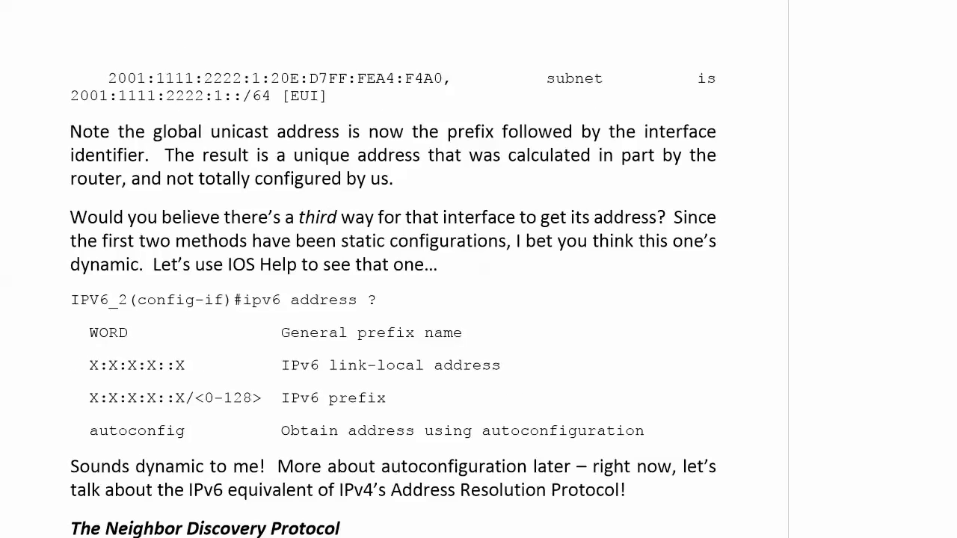